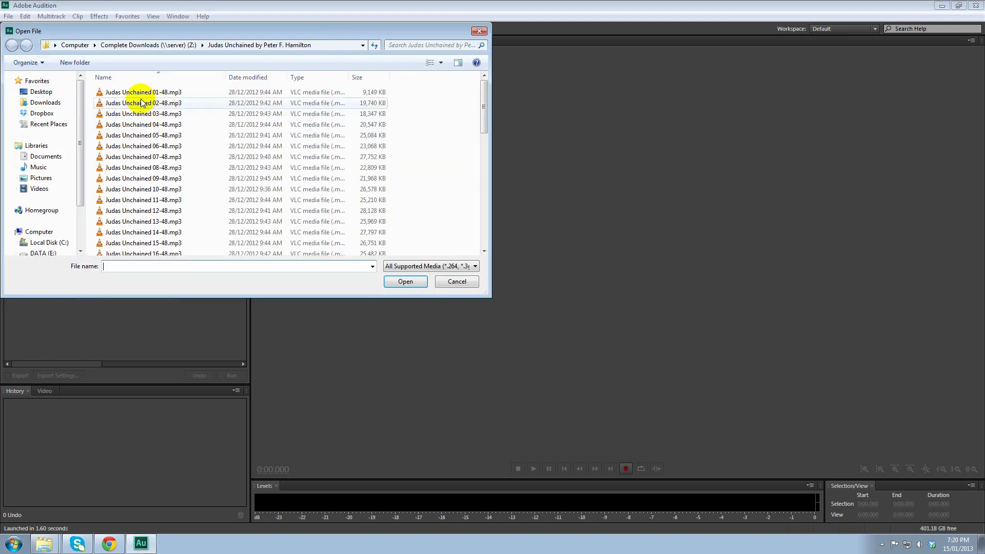
Load Judas Unchained 01-48.mp3 into the editor from the Open File dialog
double_click(142, 92)
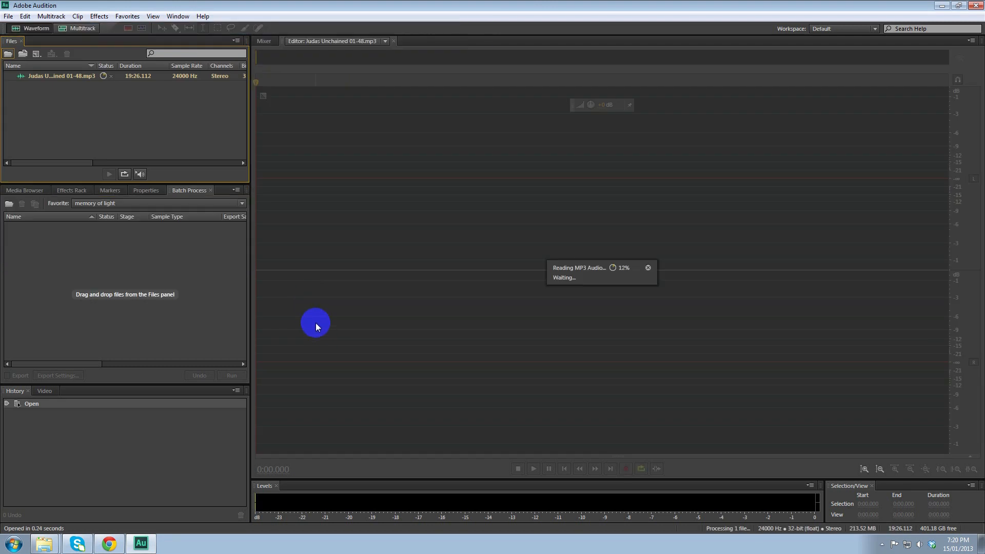
mouse_move(94, 96)
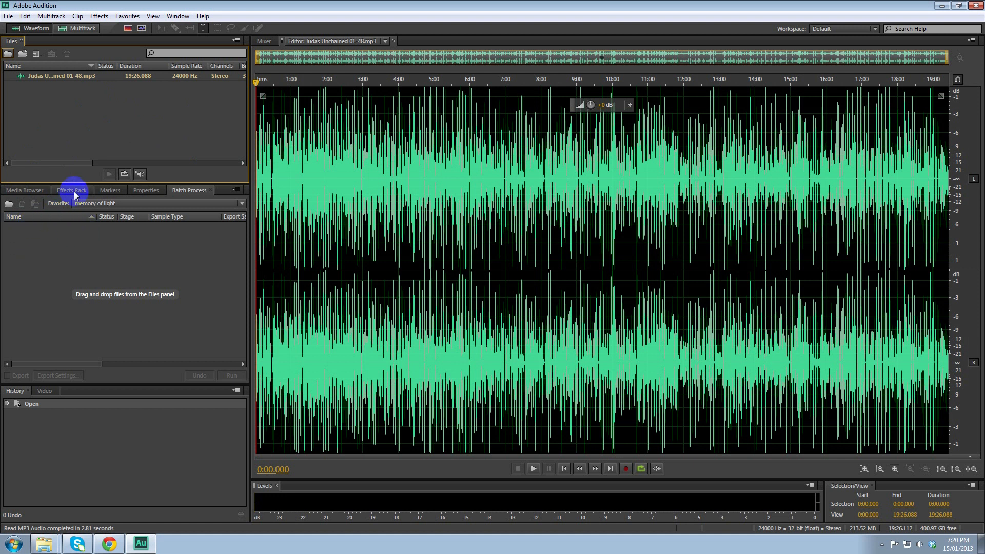
Show the file's Effects Rack and preview a short stretch of the narration, then stop playback
click(533, 469)
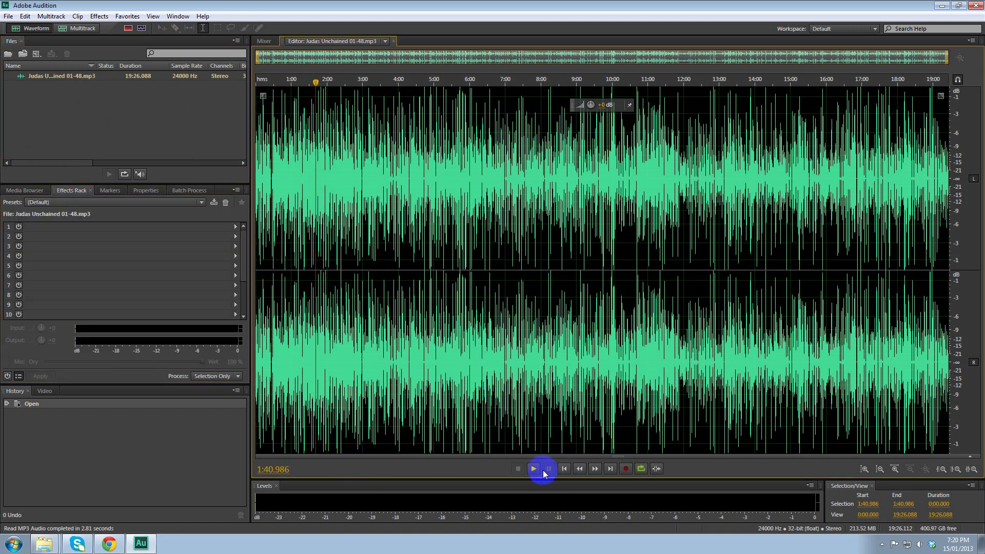
click(533, 469)
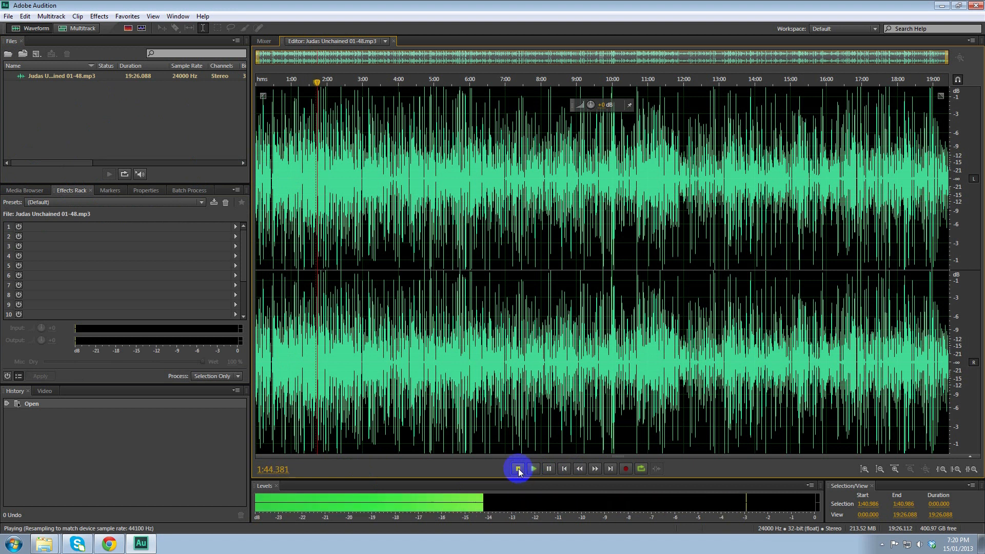
click(516, 469)
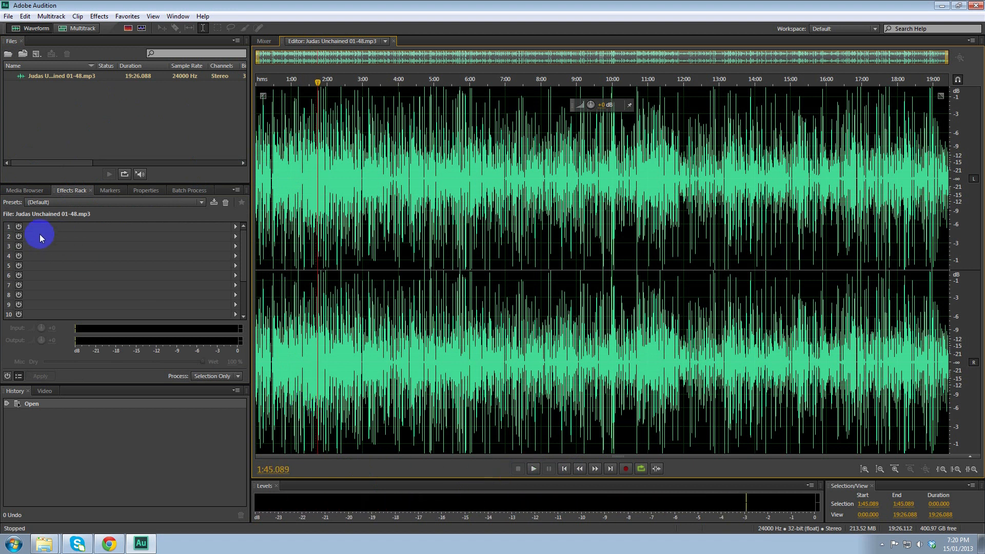
mouse_move(456, 144)
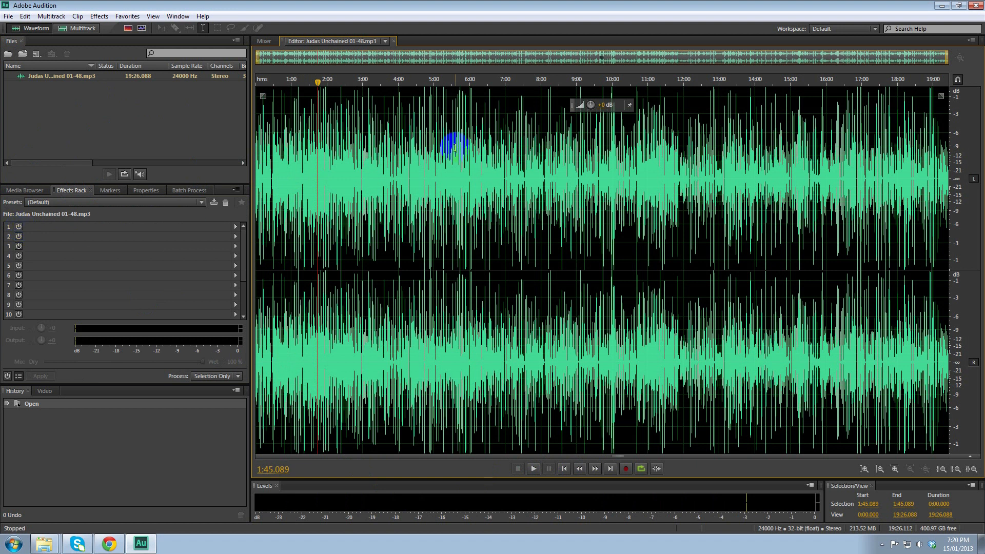
mouse_move(486, 126)
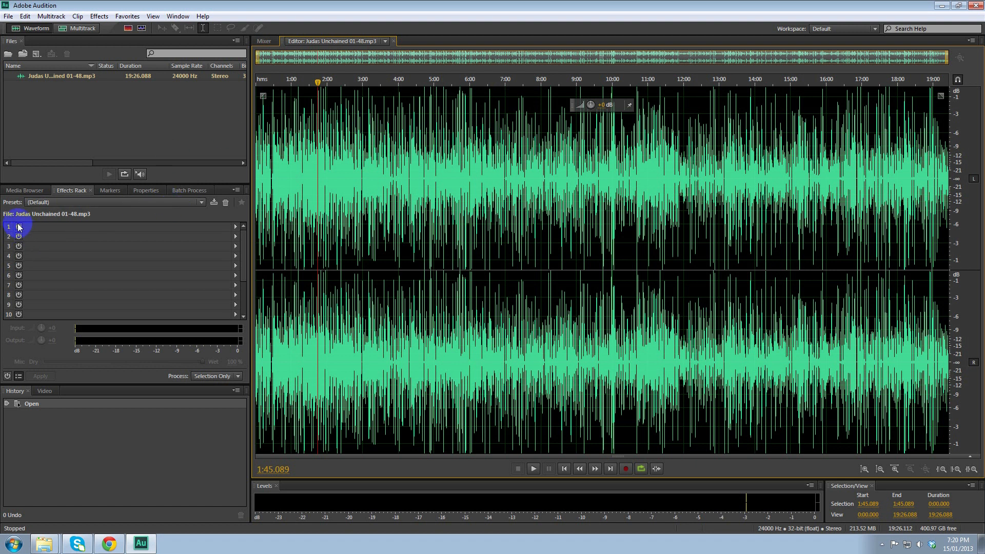
Insert Amplitude and Compression > Hard Limiter into rack slot 1
click(236, 225)
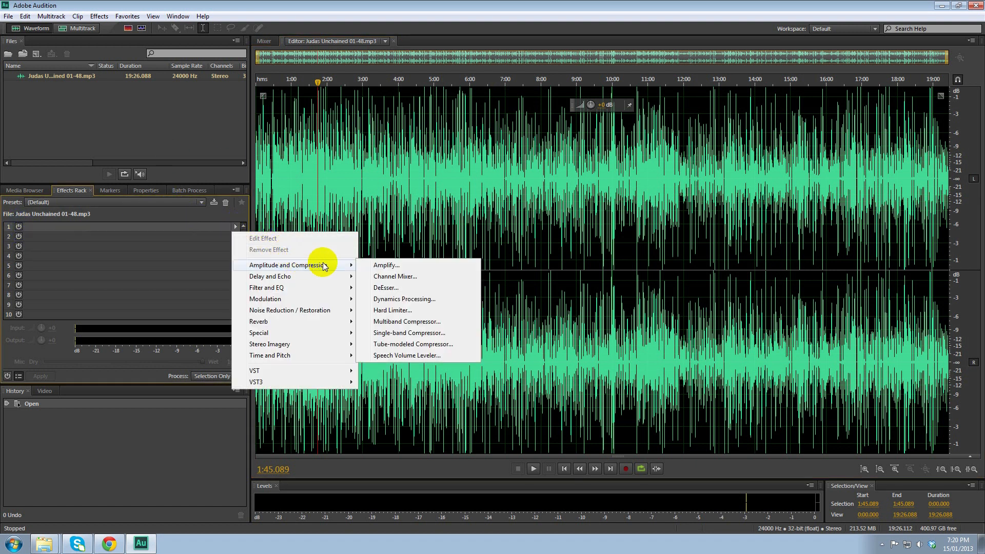
mouse_move(393, 310)
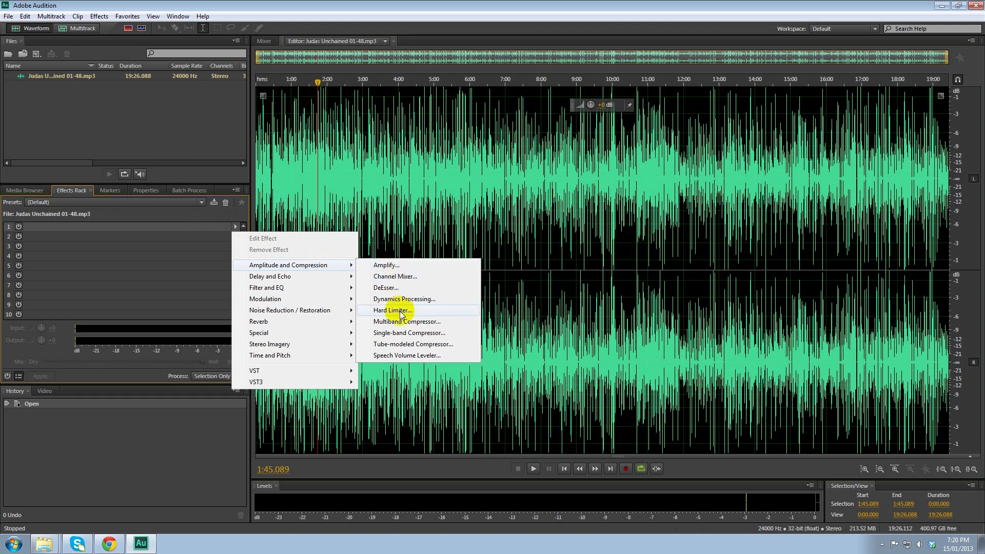
click(391, 310)
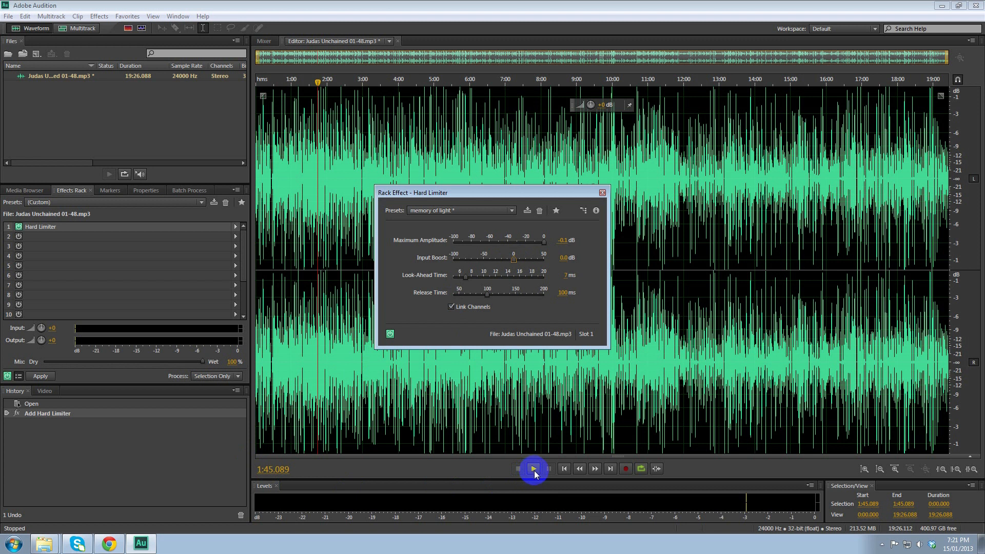
Play the narration through the limiter while raising Input Boost to 6 then 9 dB
click(534, 469)
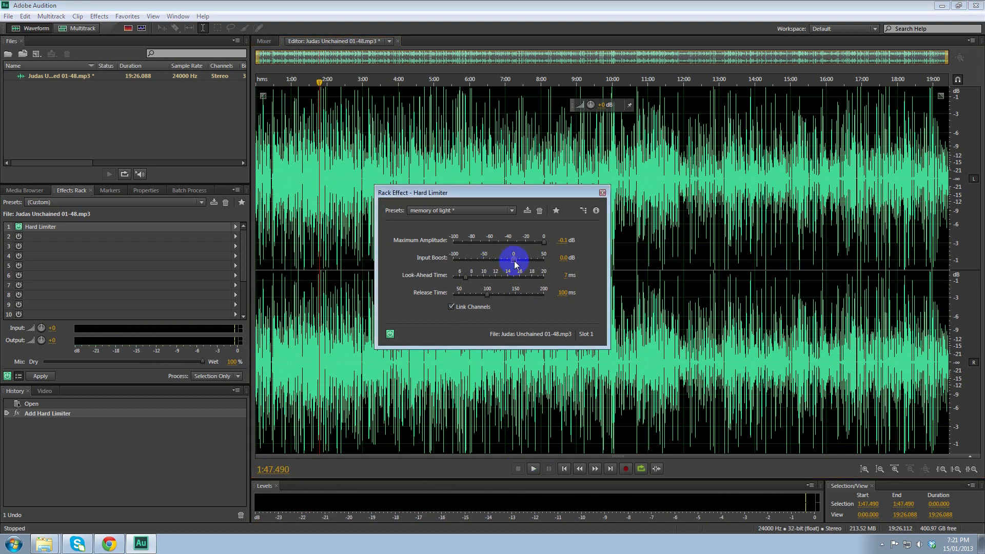
drag(514, 259, 516, 260)
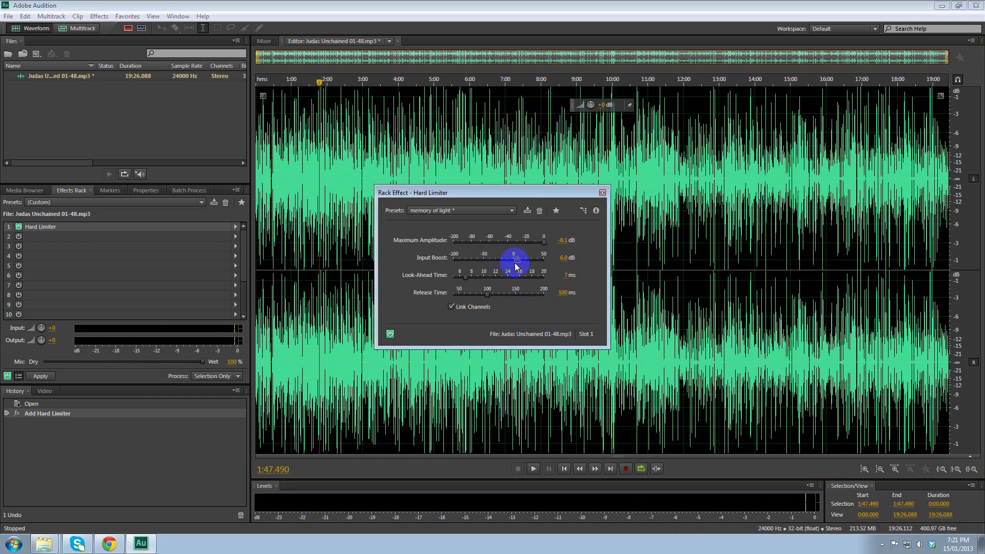
click(532, 468)
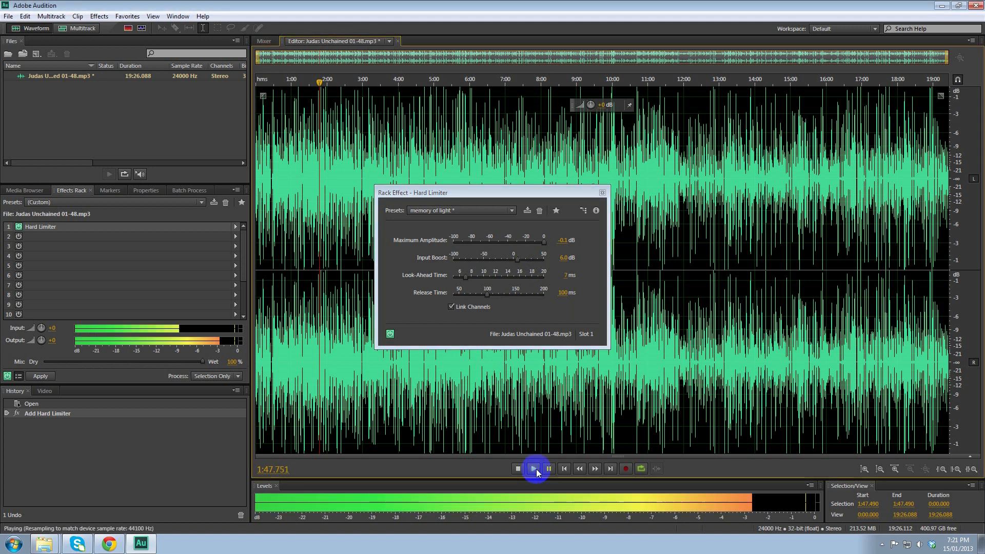
click(548, 469)
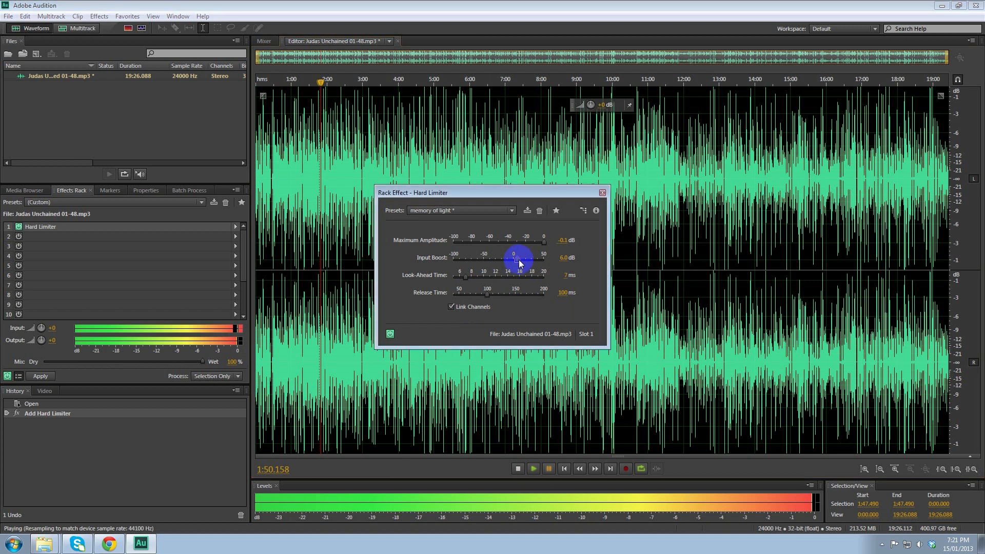
drag(518, 257, 520, 254)
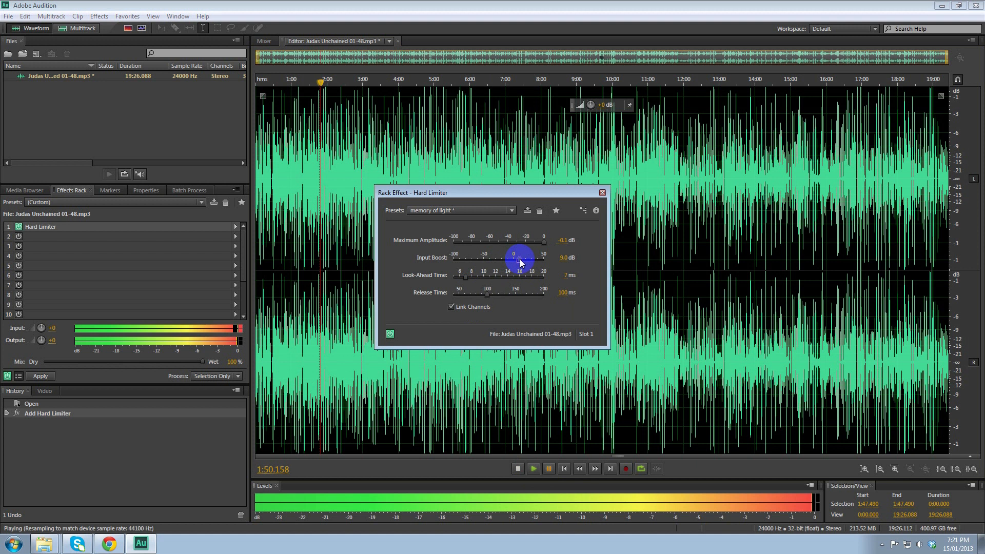
Push Input Boost through 15, 21 and about 36 dB, then settle it at 19.3 dB
drag(520, 257, 527, 258)
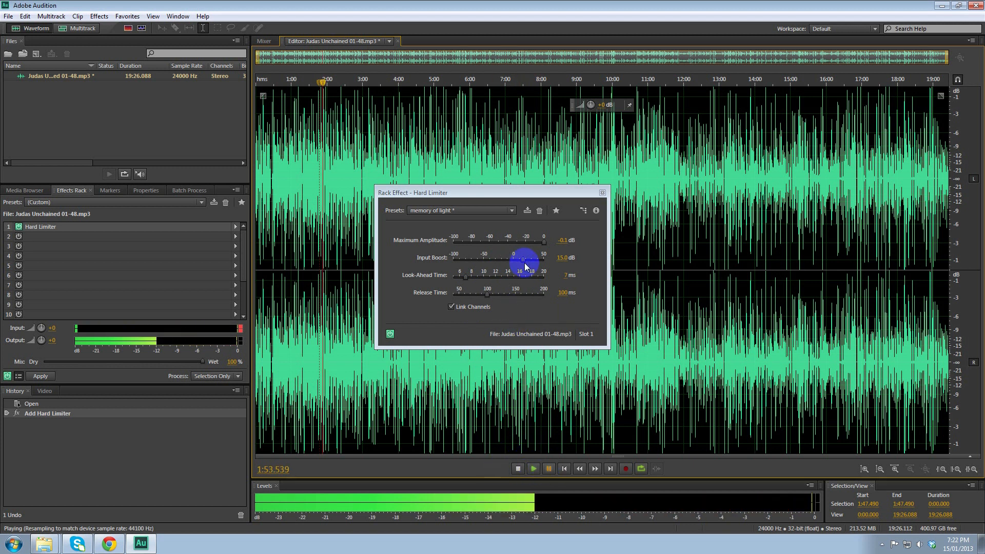
drag(524, 259, 526, 259)
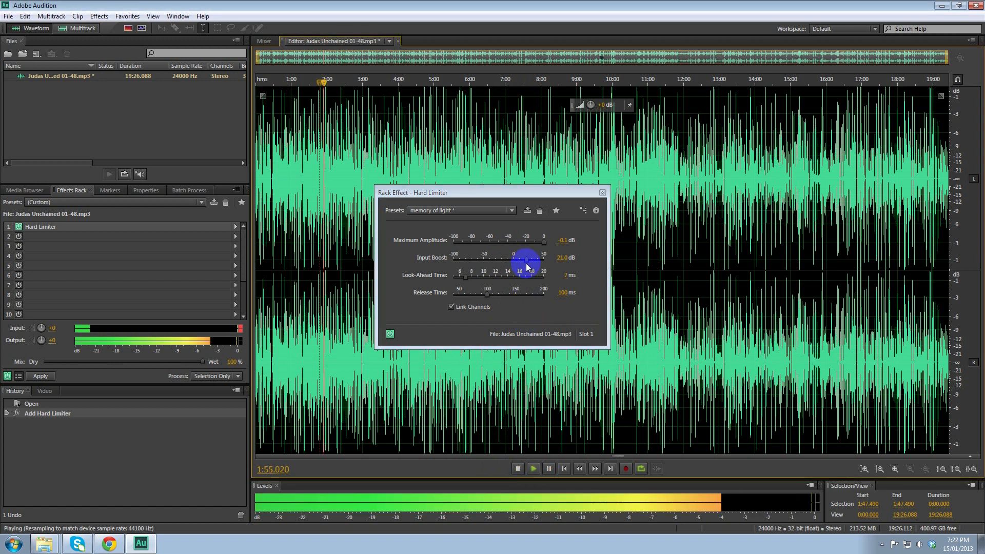
drag(524, 261, 534, 262)
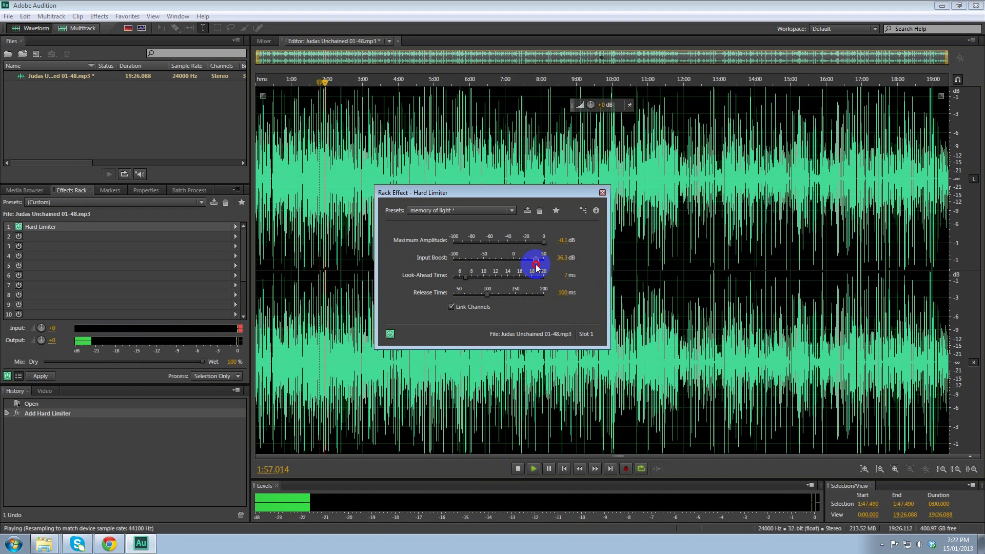
drag(535, 262, 526, 263)
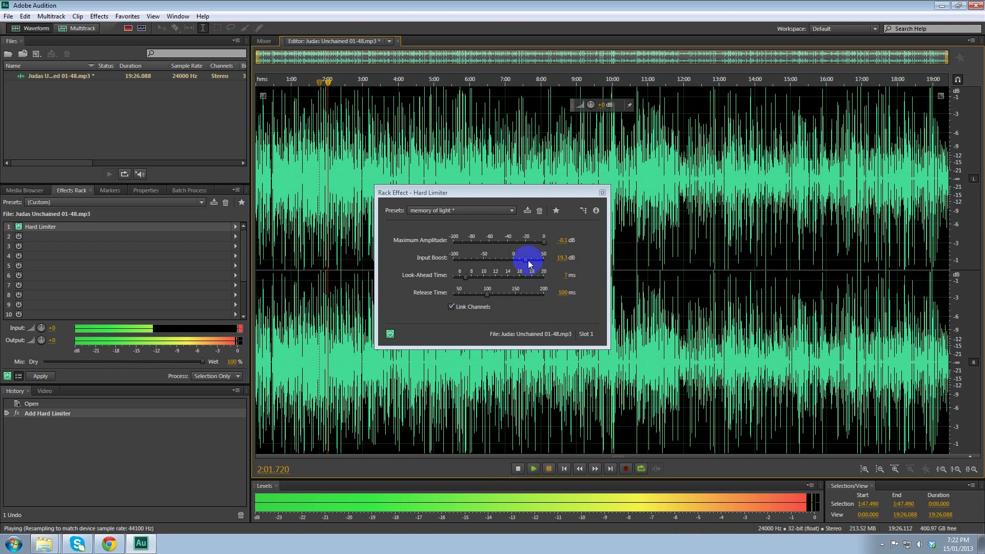
mouse_move(526, 261)
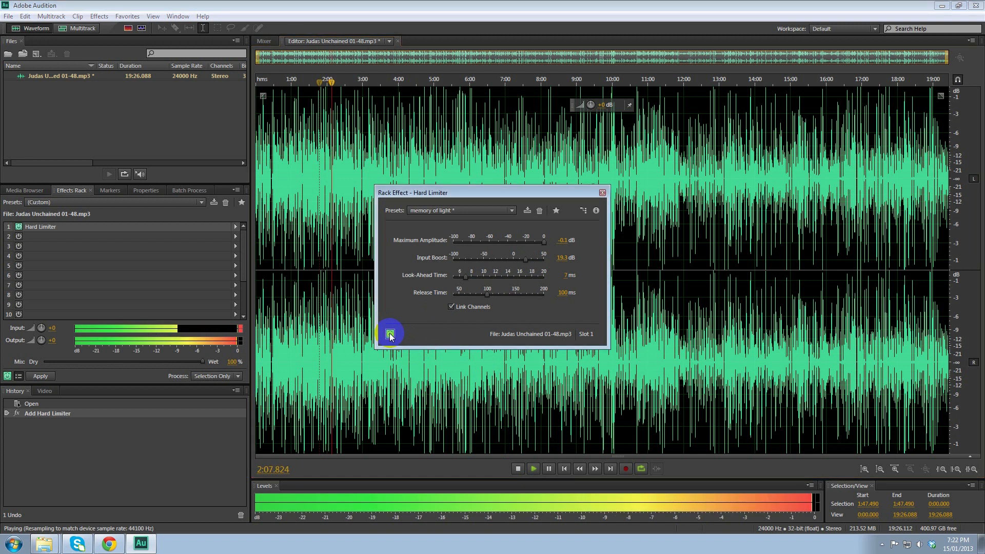
Bypass the limiter to compare, stop playback and close the Hard Limiter window, leaving it in the rack
click(518, 468)
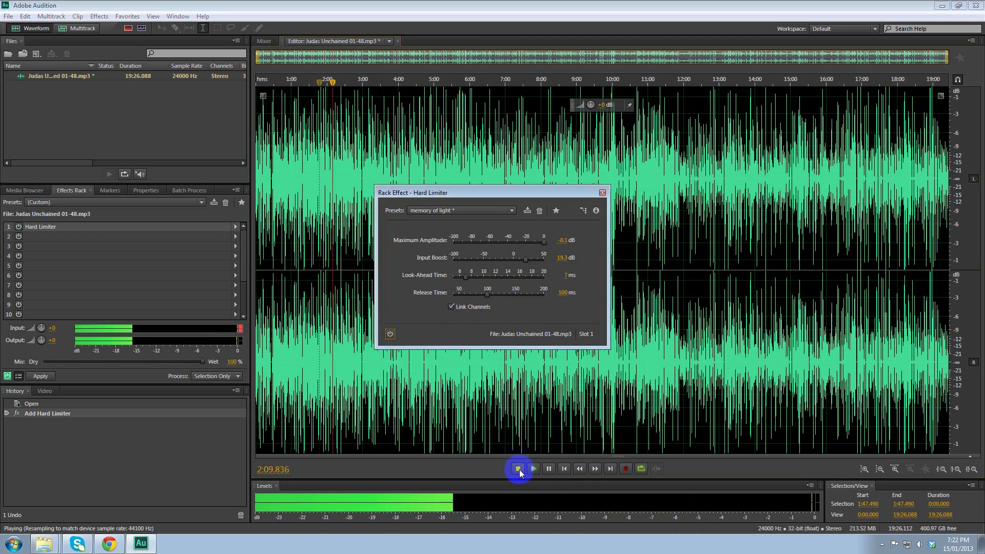
click(518, 468)
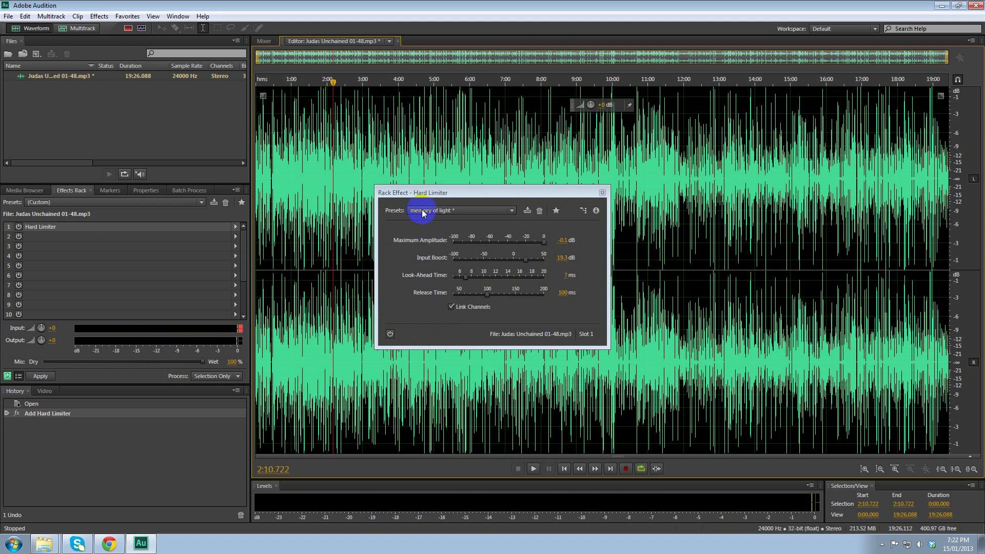
mouse_move(602, 191)
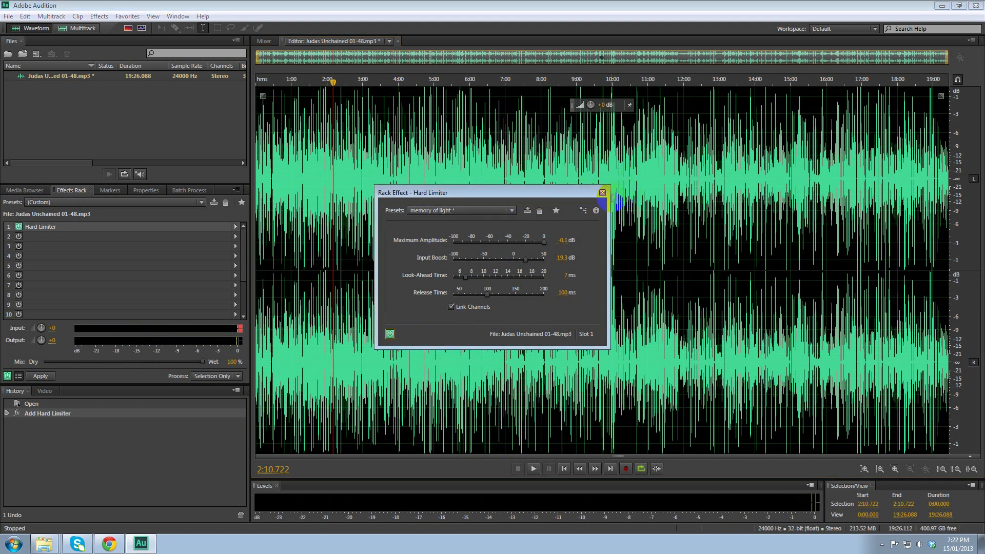
click(601, 192)
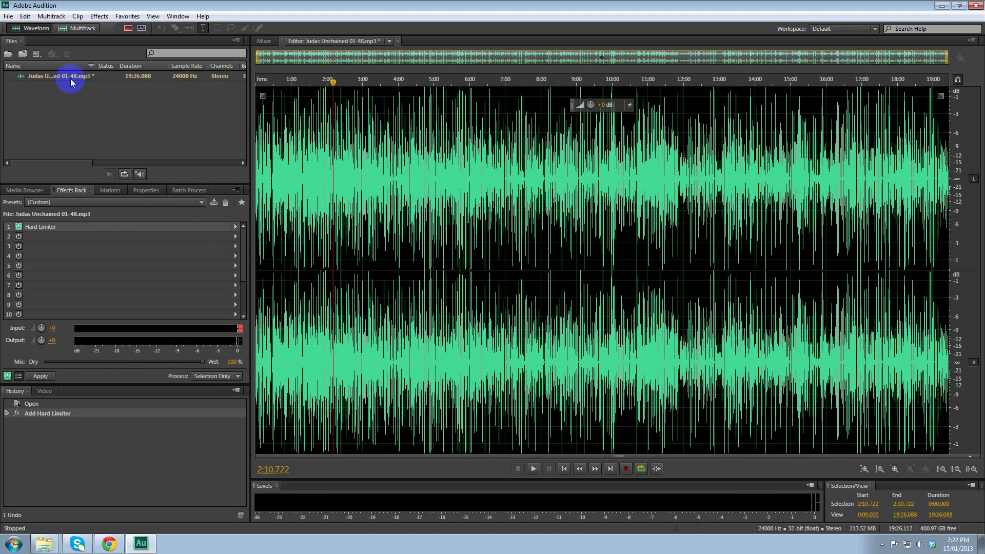